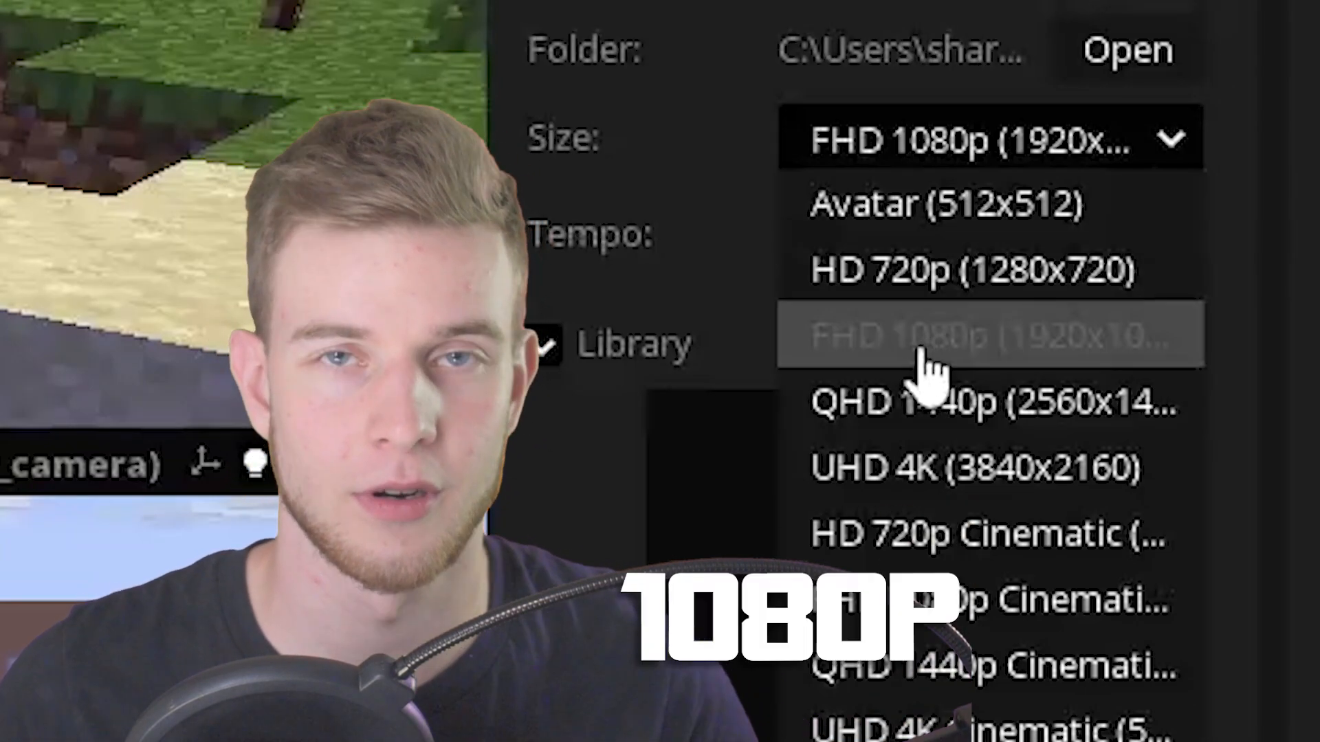
Set the project size to FHD 1080p and the surface's Scale X to 1.7777
{"action": "left_click", "coordinate": [992, 334]}
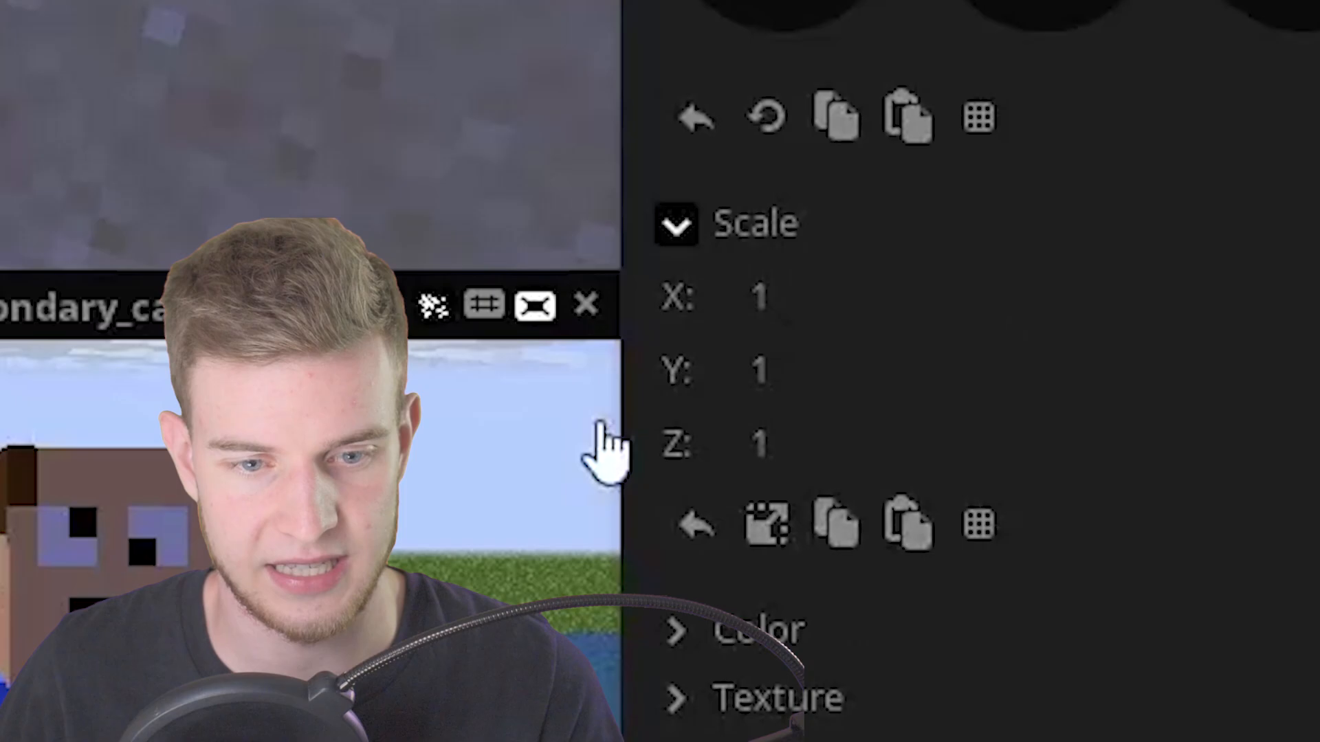
{"action": "left_click", "coordinate": [758, 299]}
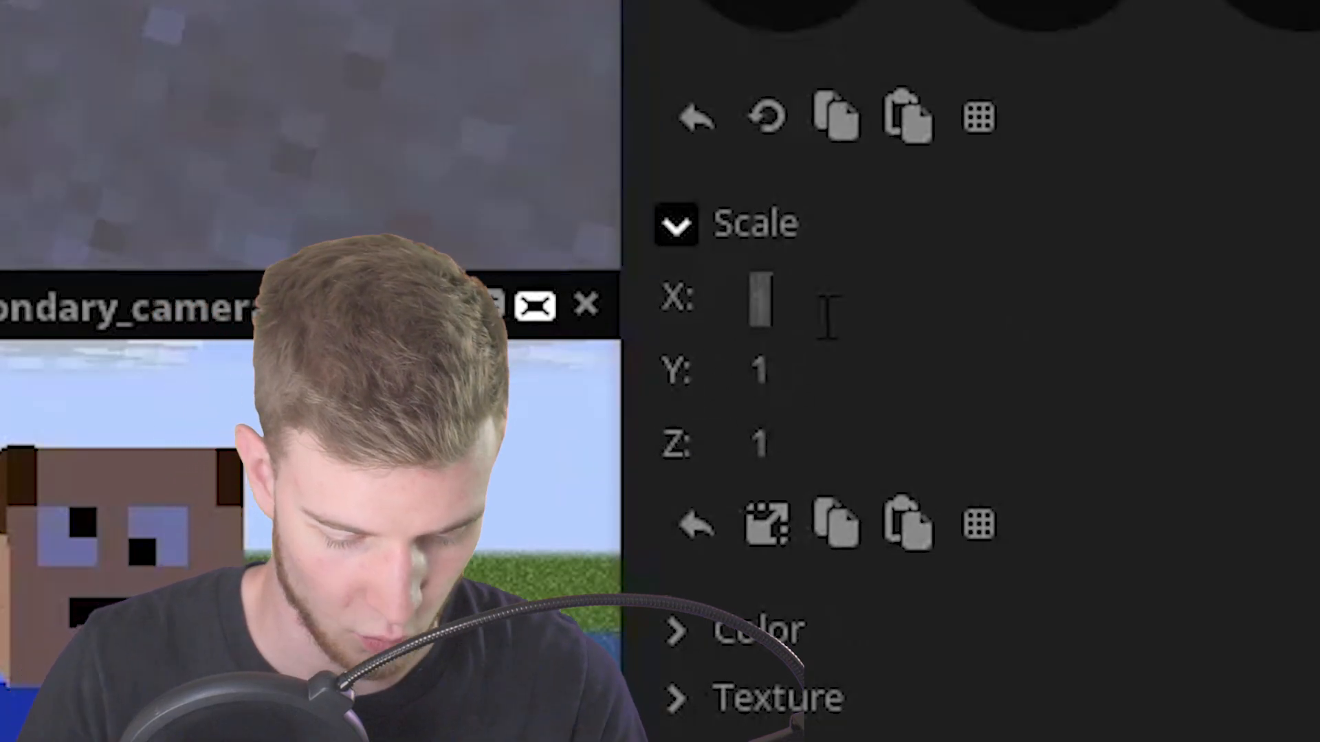
{"action": "type", "text": "1.7777"}
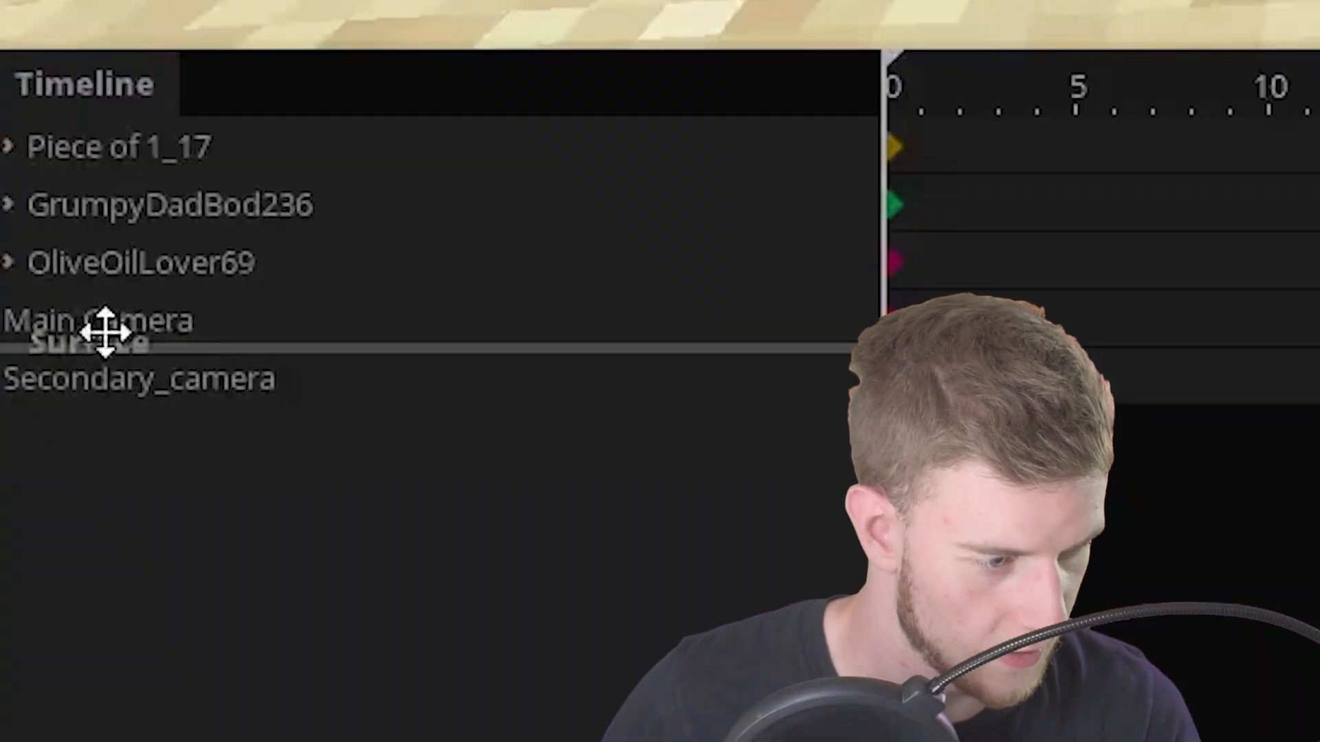
Parent the Surface to Main Camera in the Timeline
{"action": "left_click", "coordinate": [10, 319]}
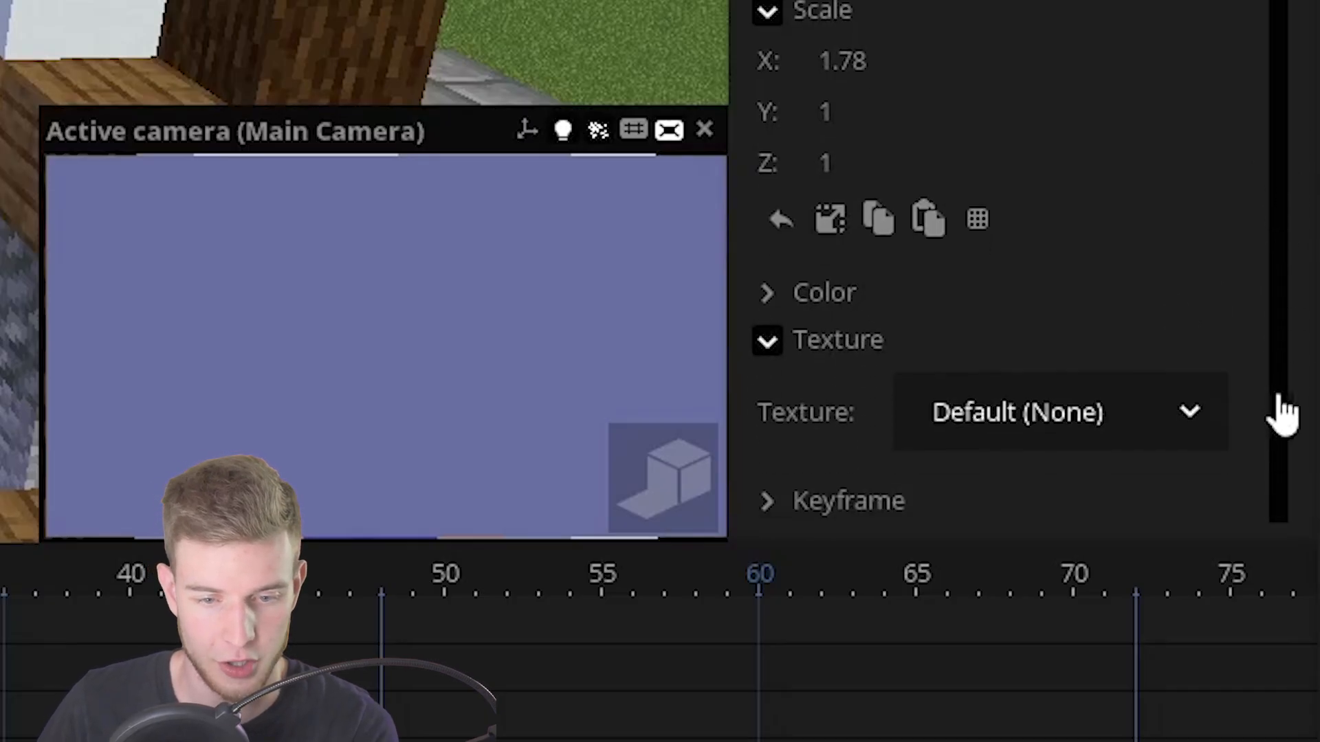
Set the surface texture to Secondary_camera from the Texture dropdown
{"action": "left_click", "coordinate": [1060, 412]}
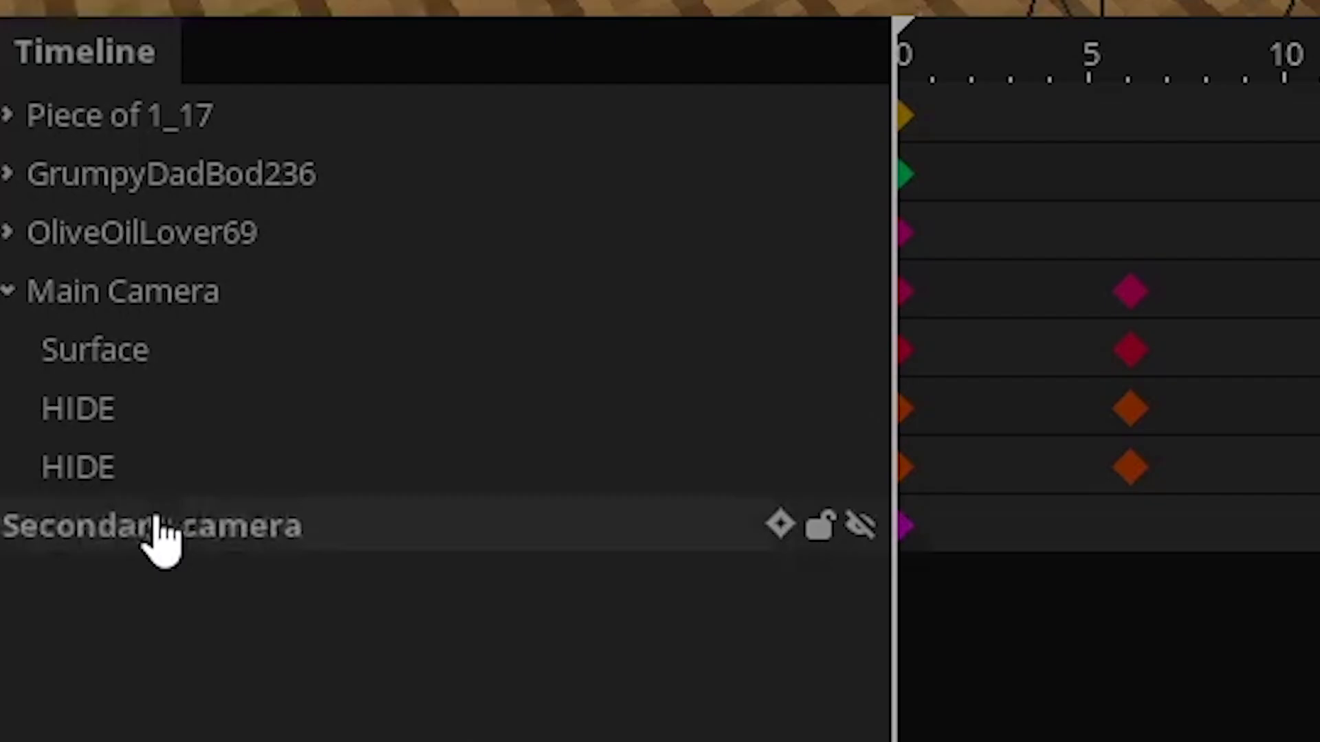
Select Secondary_camera to adjust it, then select the Surface to check its settings
{"action": "left_click", "coordinate": [151, 526]}
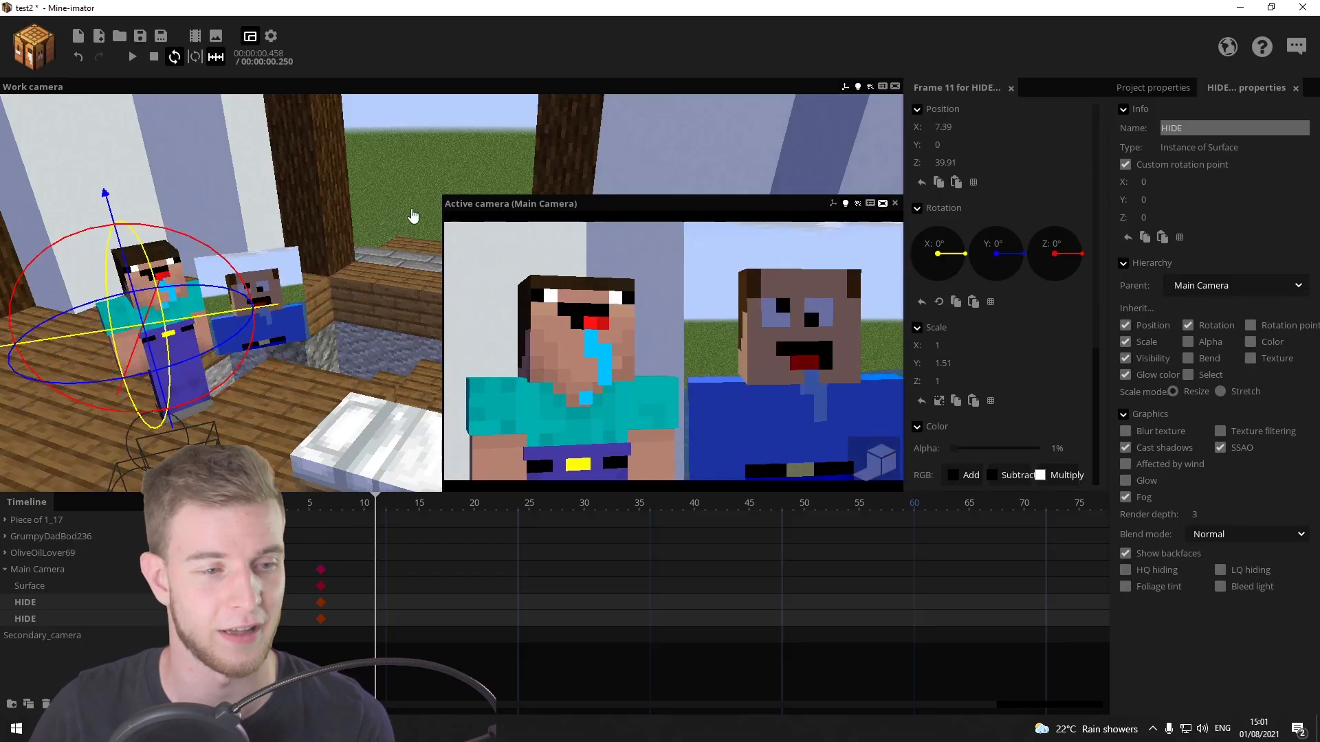
{"action": "left_click", "coordinate": [31, 585]}
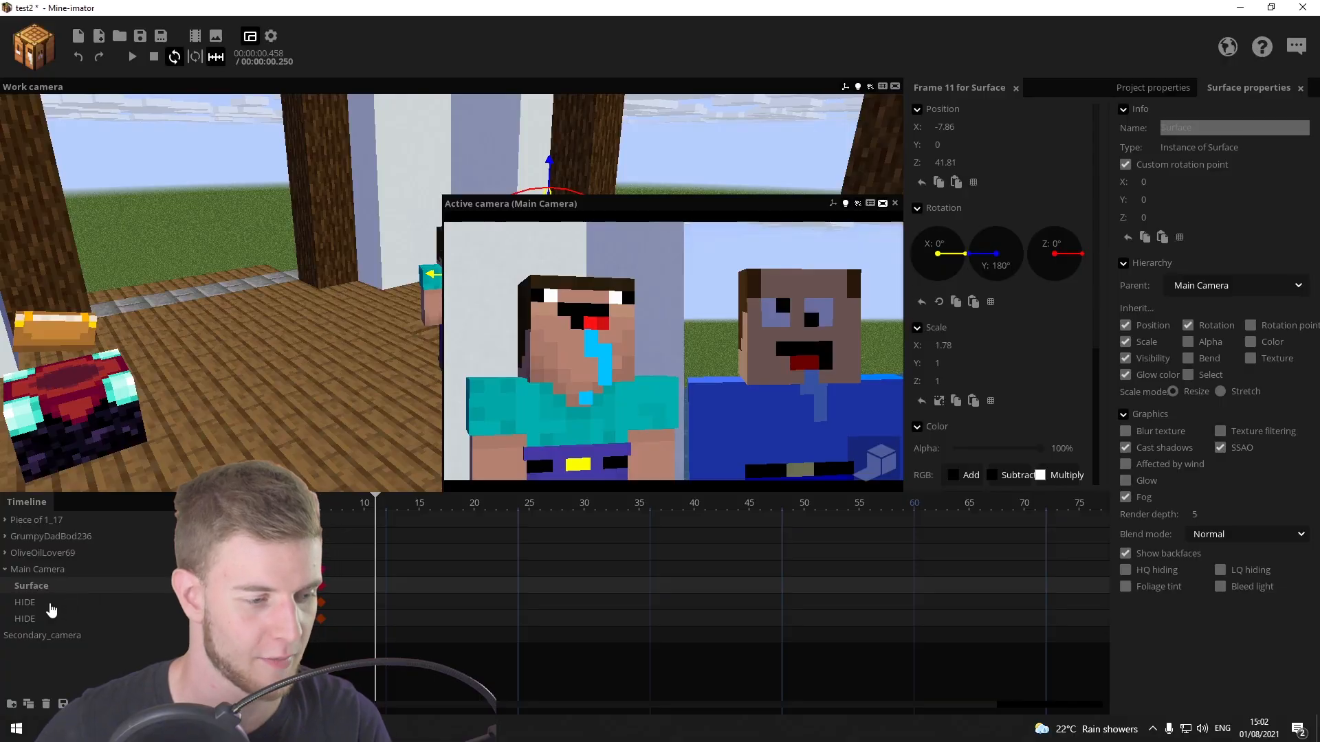